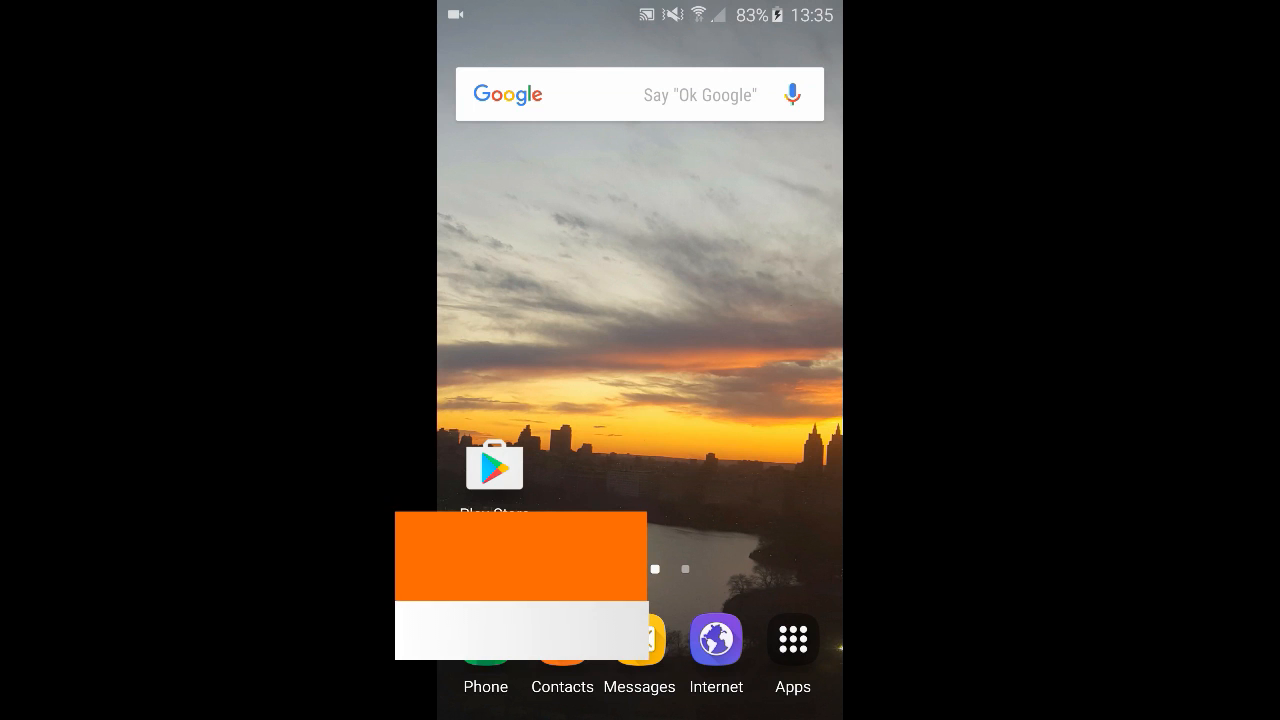
Install the Harmonizome app from the Play Store, accepting permissions, and launch it
{"action": "left_click", "coordinate": [493, 465]}
{"action": "type", "text": "harmonizome"}
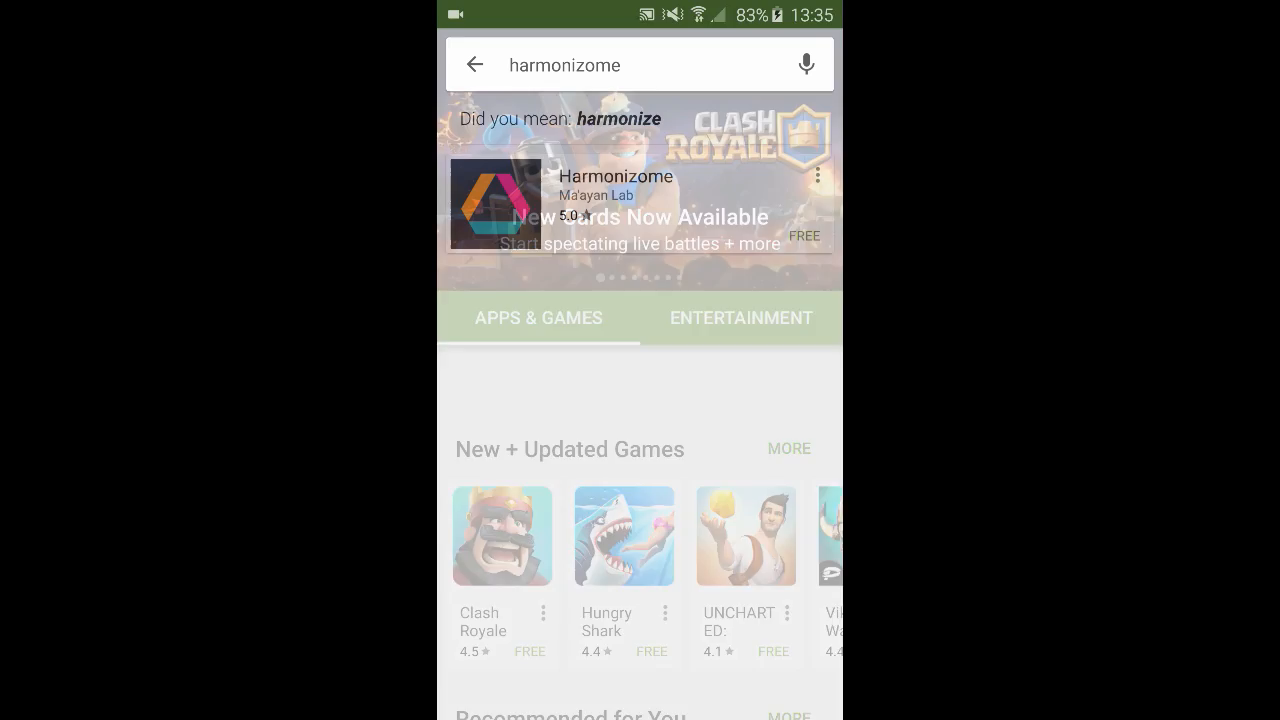
{"action": "left_click", "coordinate": [614, 205]}
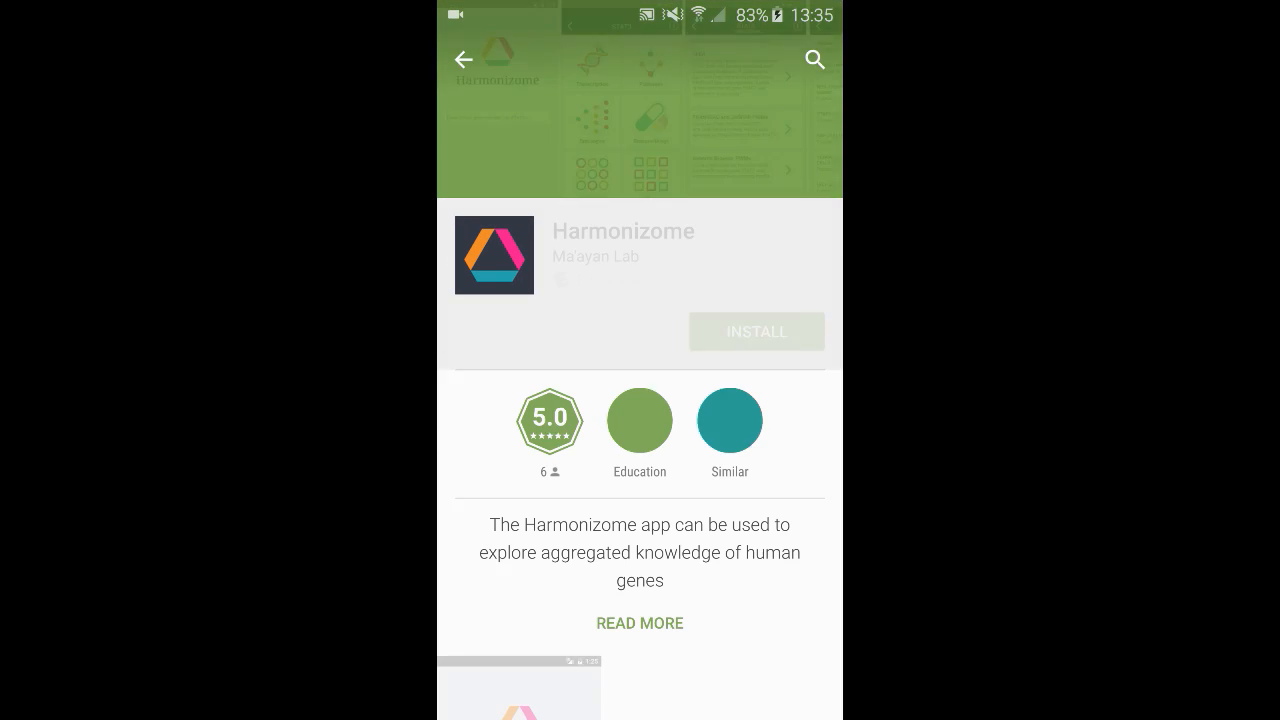
{"action": "left_click", "coordinate": [756, 331]}
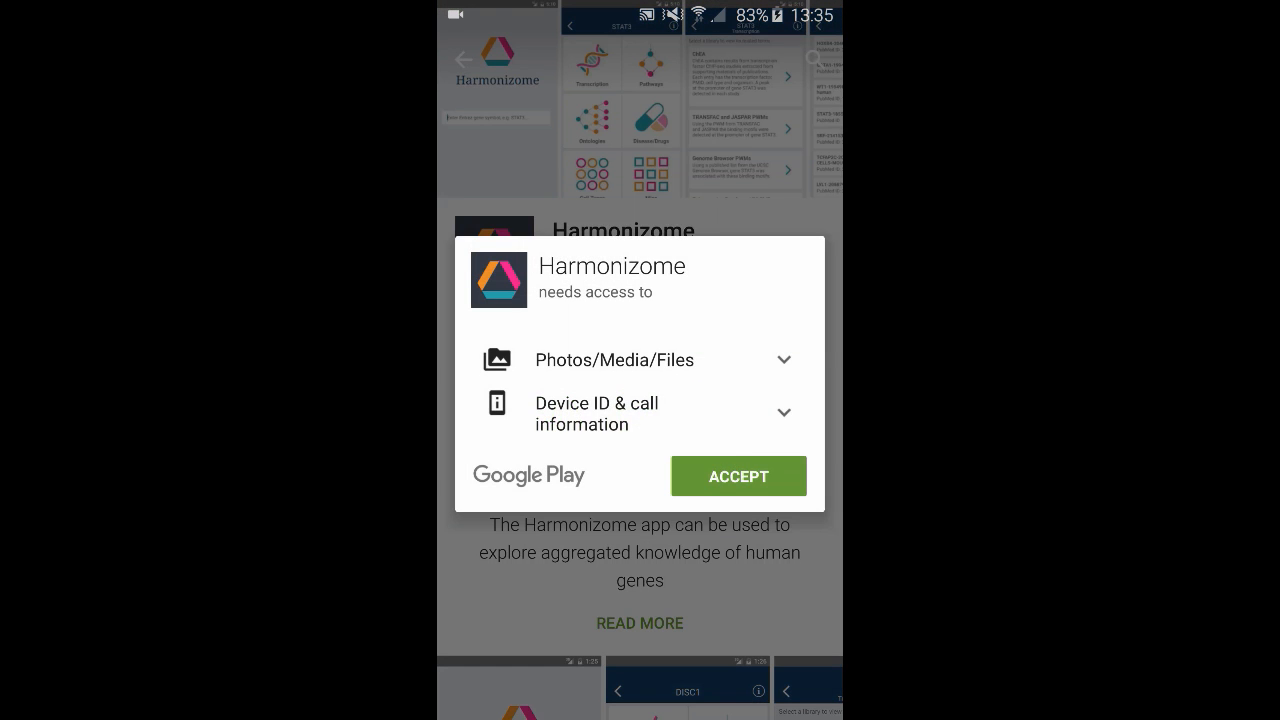
{"action": "left_click", "coordinate": [738, 475]}
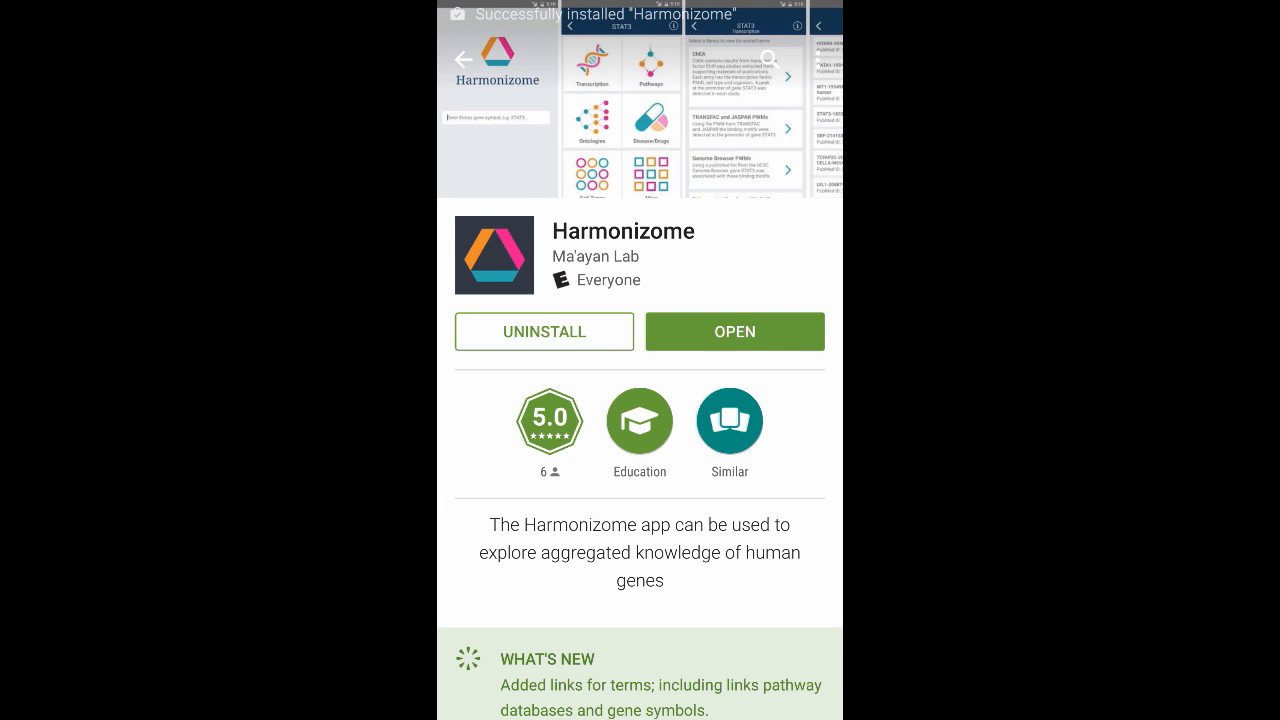
{"action": "left_click", "coordinate": [734, 331]}
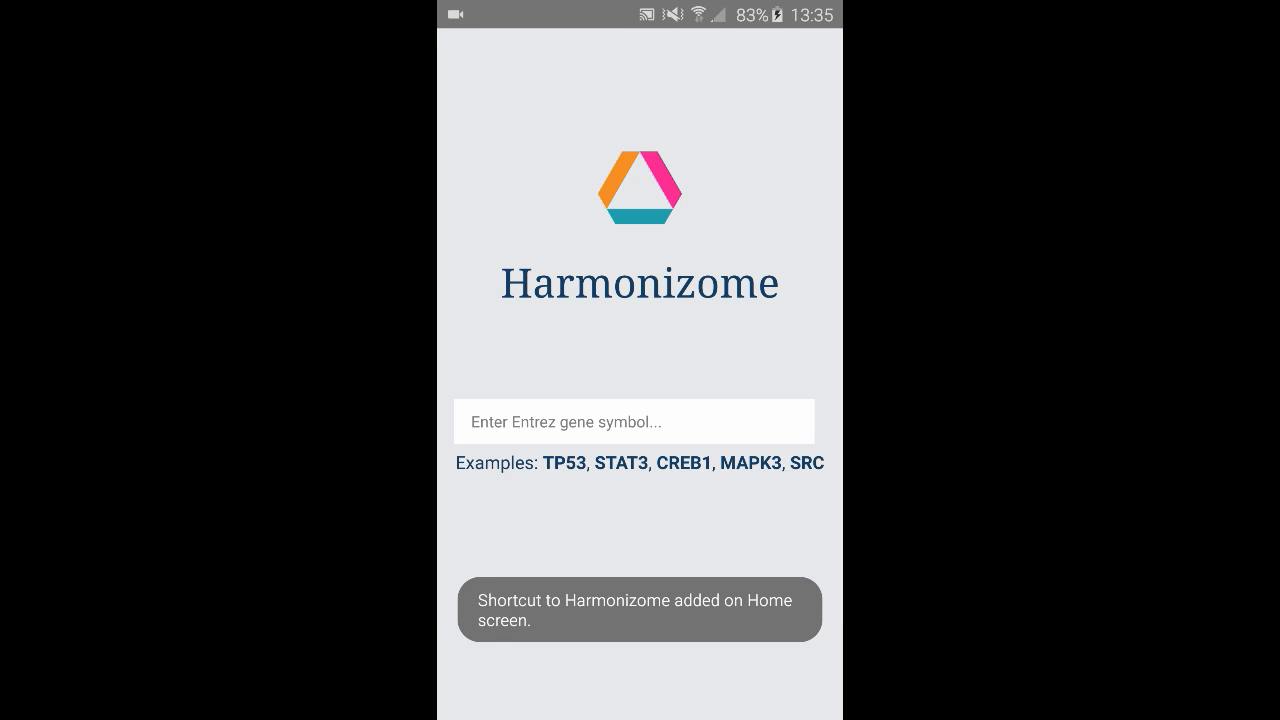
Search the gene symbol 'sgk22' and open the SGK223 gene page
{"action": "left_click", "coordinate": [632, 420]}
{"action": "type", "text": "sgk"}
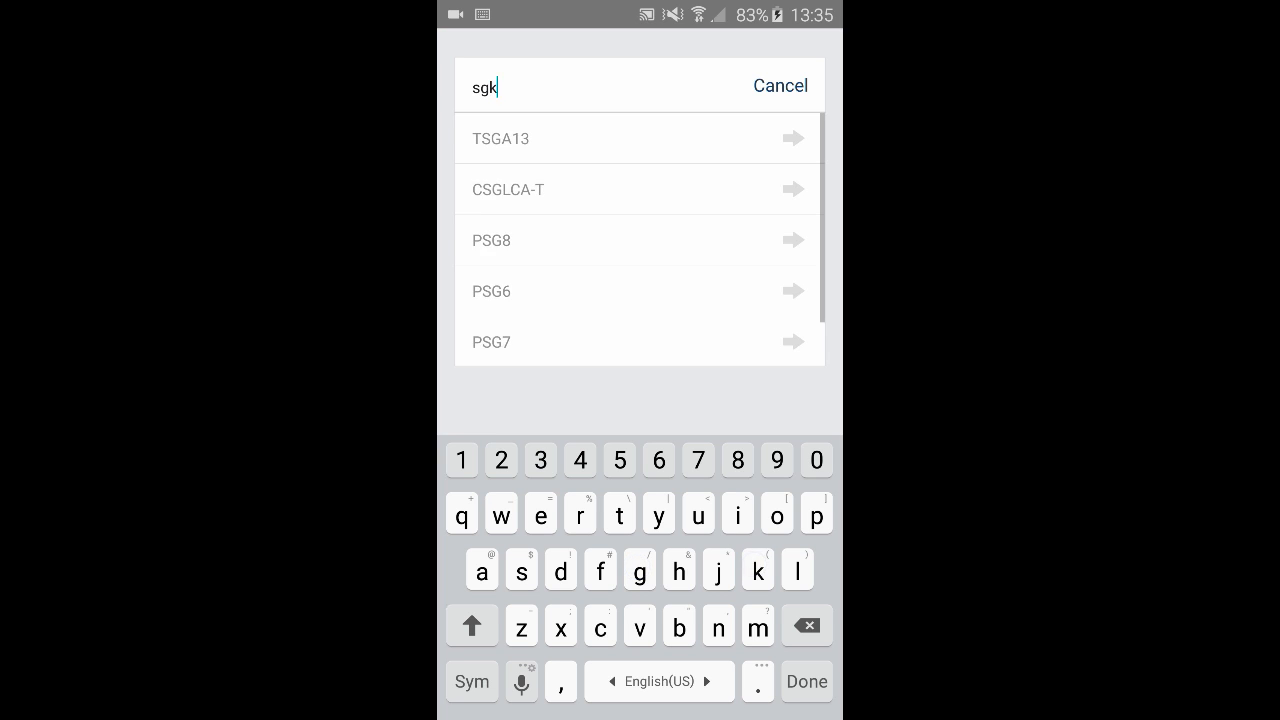
{"action": "type", "text": "22"}
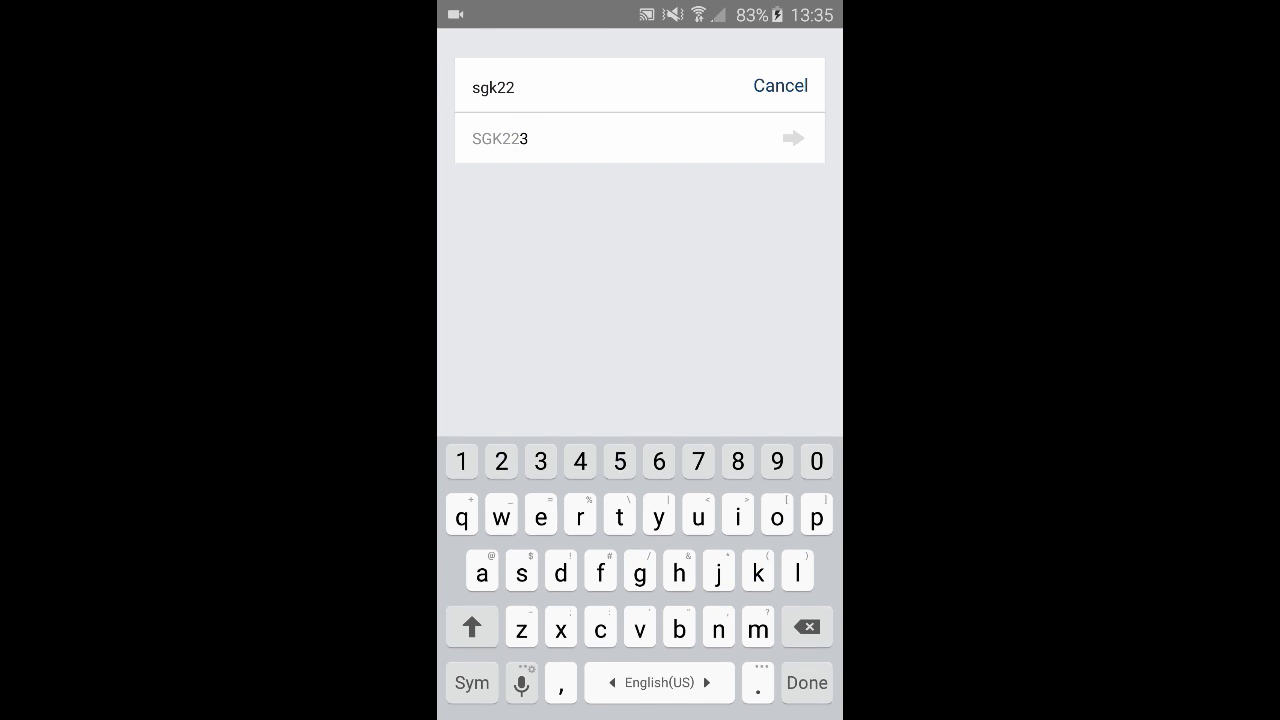
{"action": "left_click", "coordinate": [640, 138]}
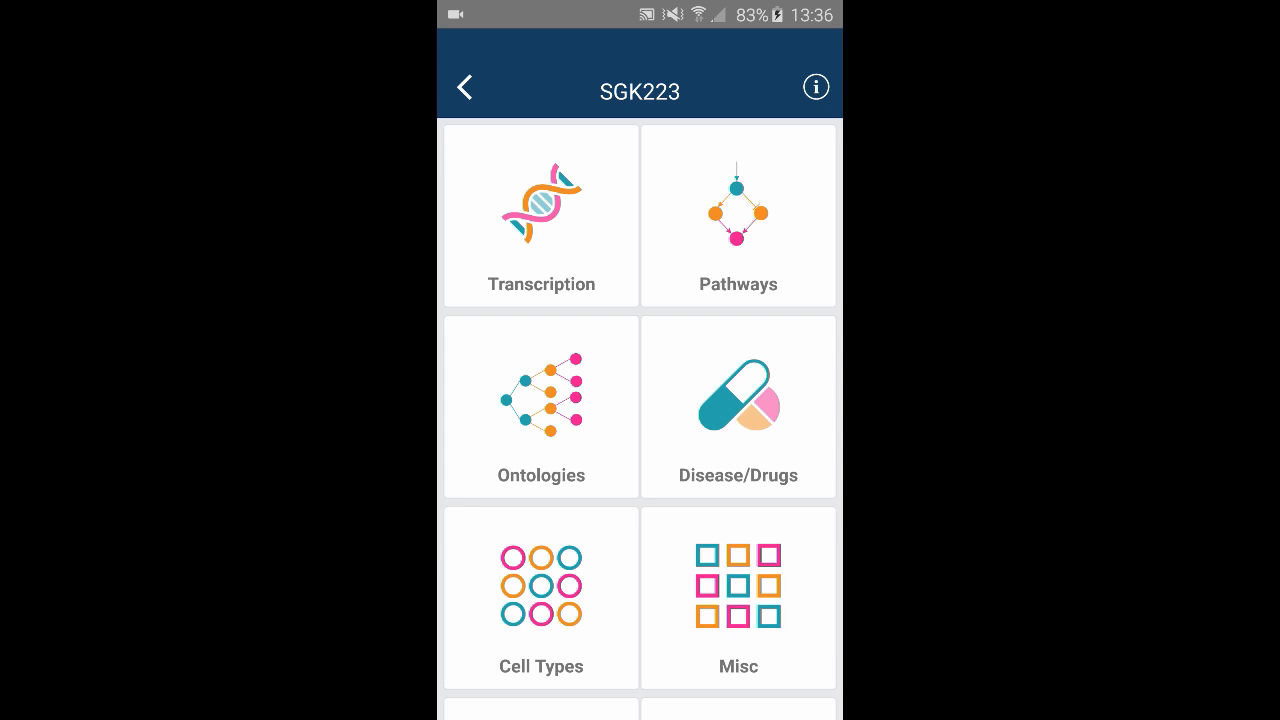
{"action": "left_click", "coordinate": [540, 215]}
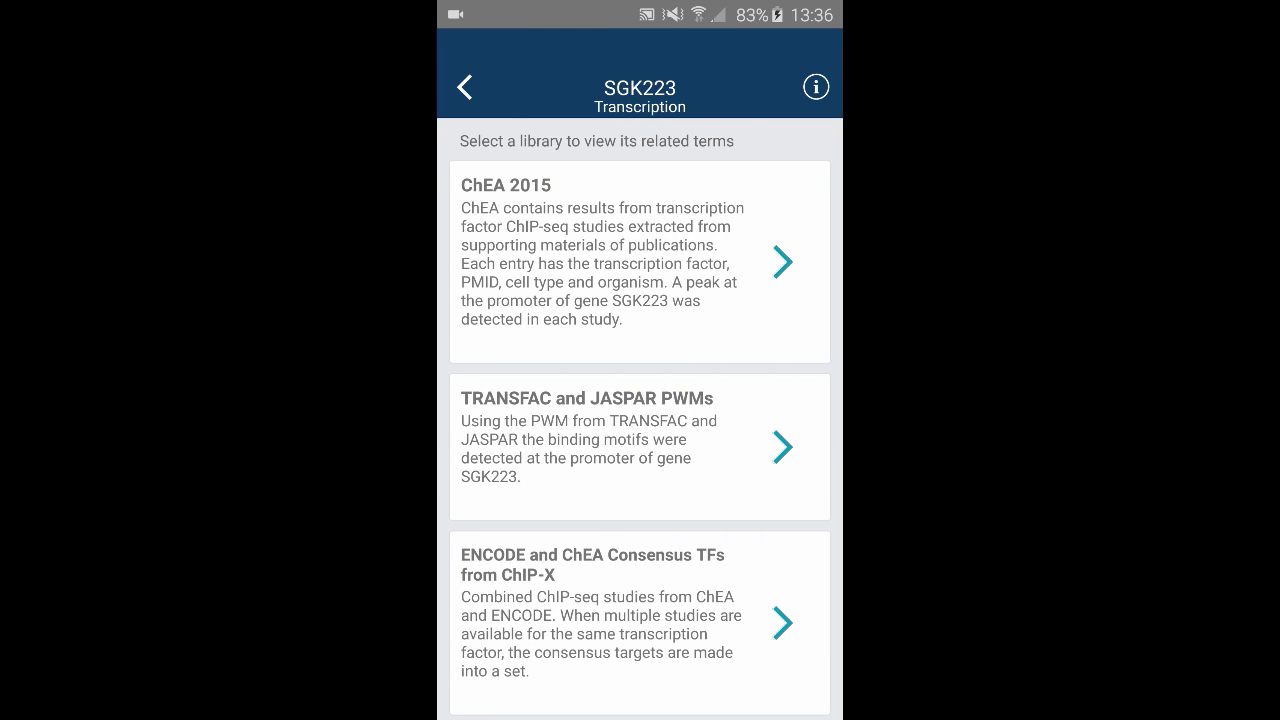
{"action": "left_click", "coordinate": [638, 260]}
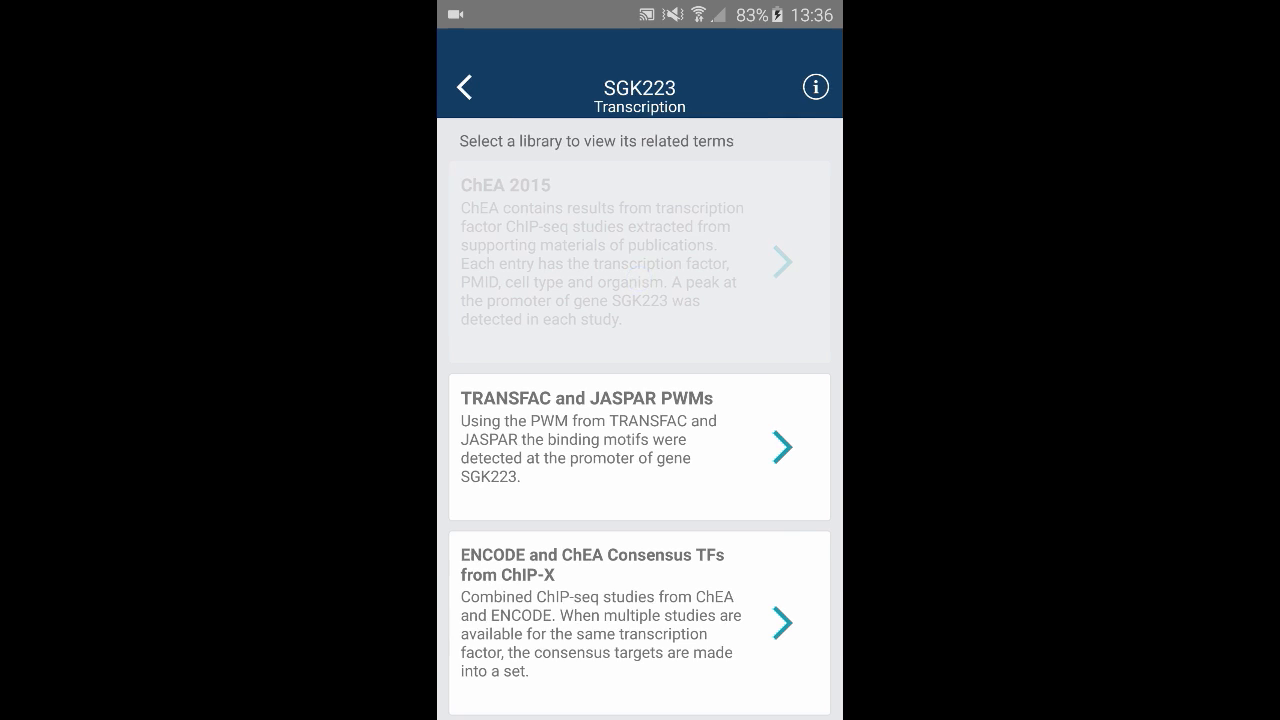
{"action": "left_click", "coordinate": [638, 262]}
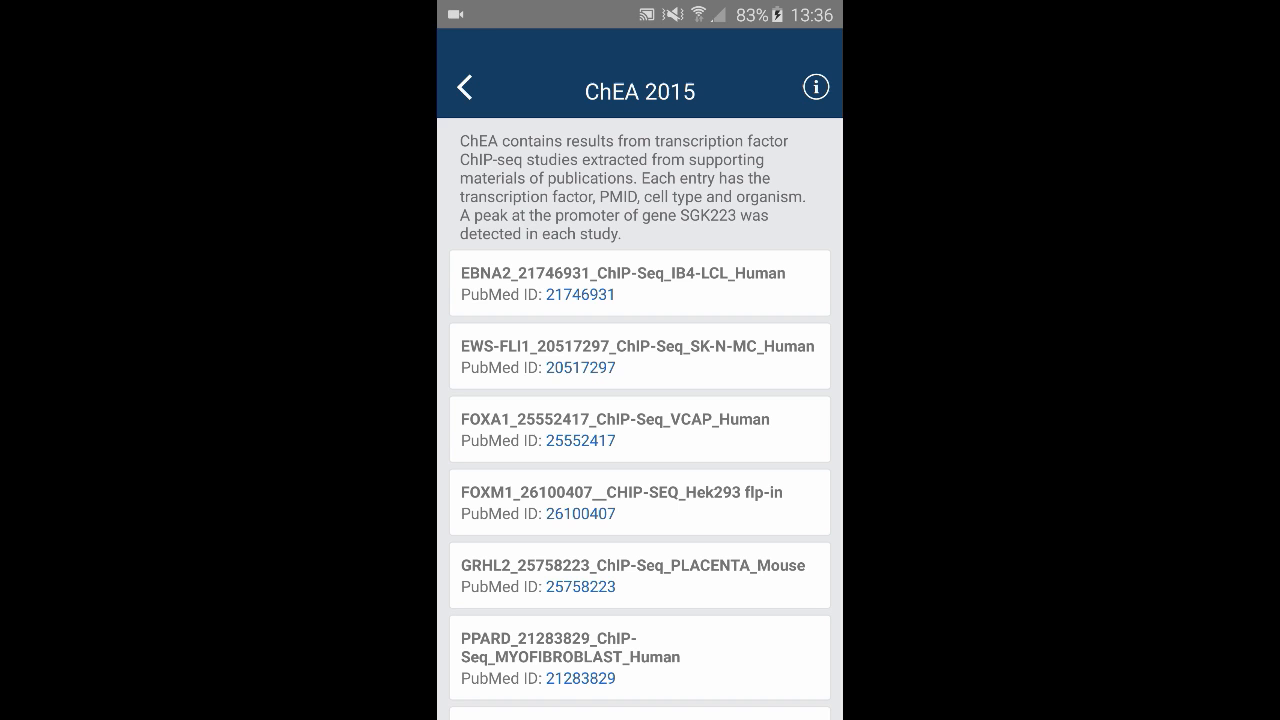
{"action": "left_click", "coordinate": [463, 86]}
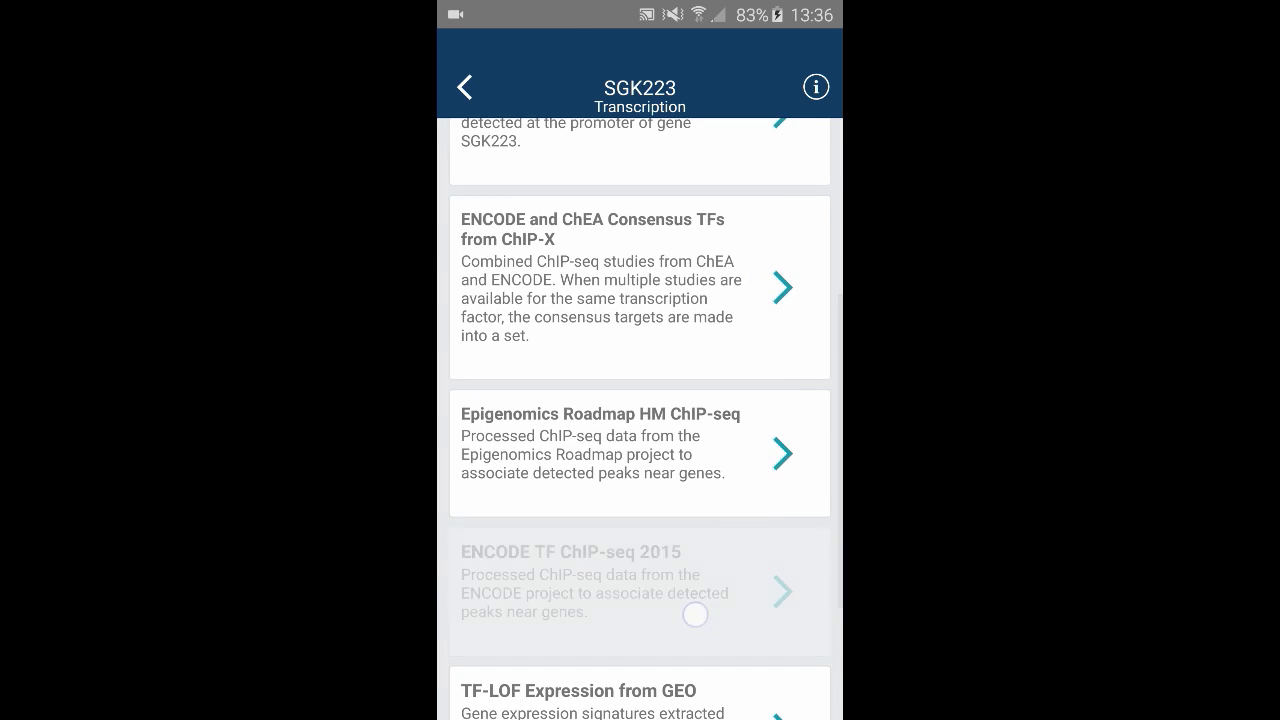
{"action": "left_click", "coordinate": [640, 591]}
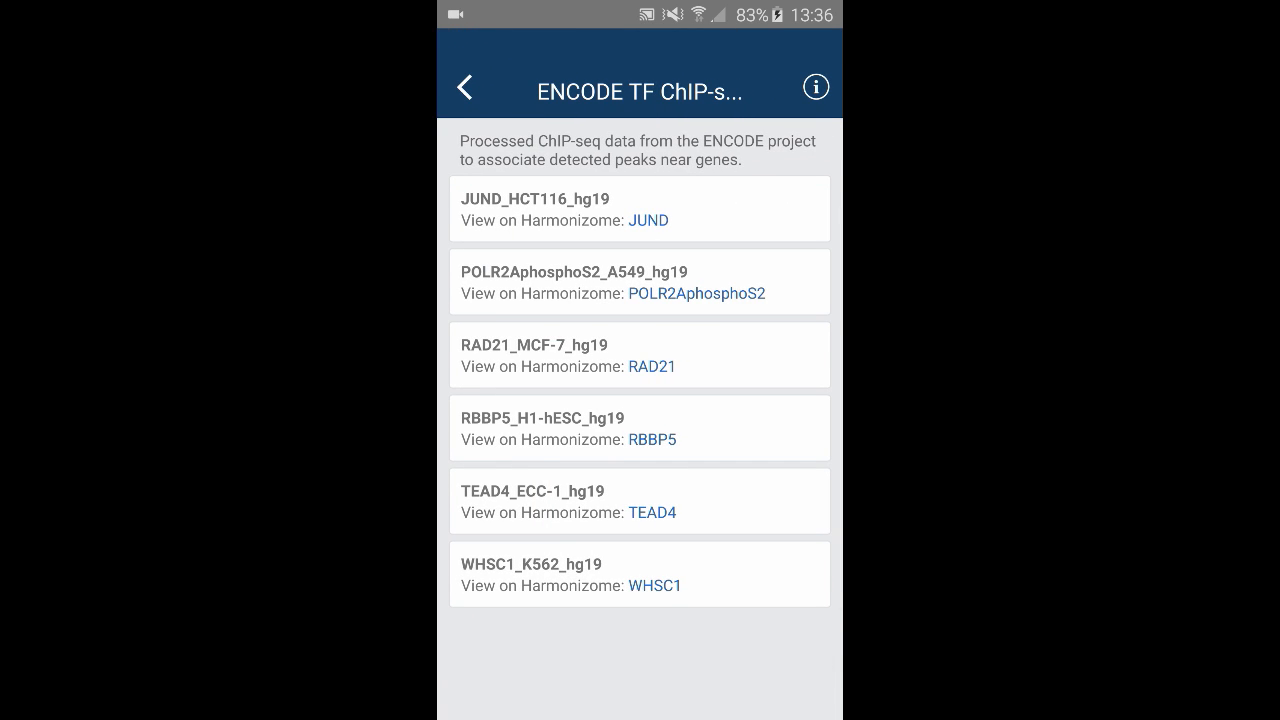
{"action": "left_click", "coordinate": [464, 85]}
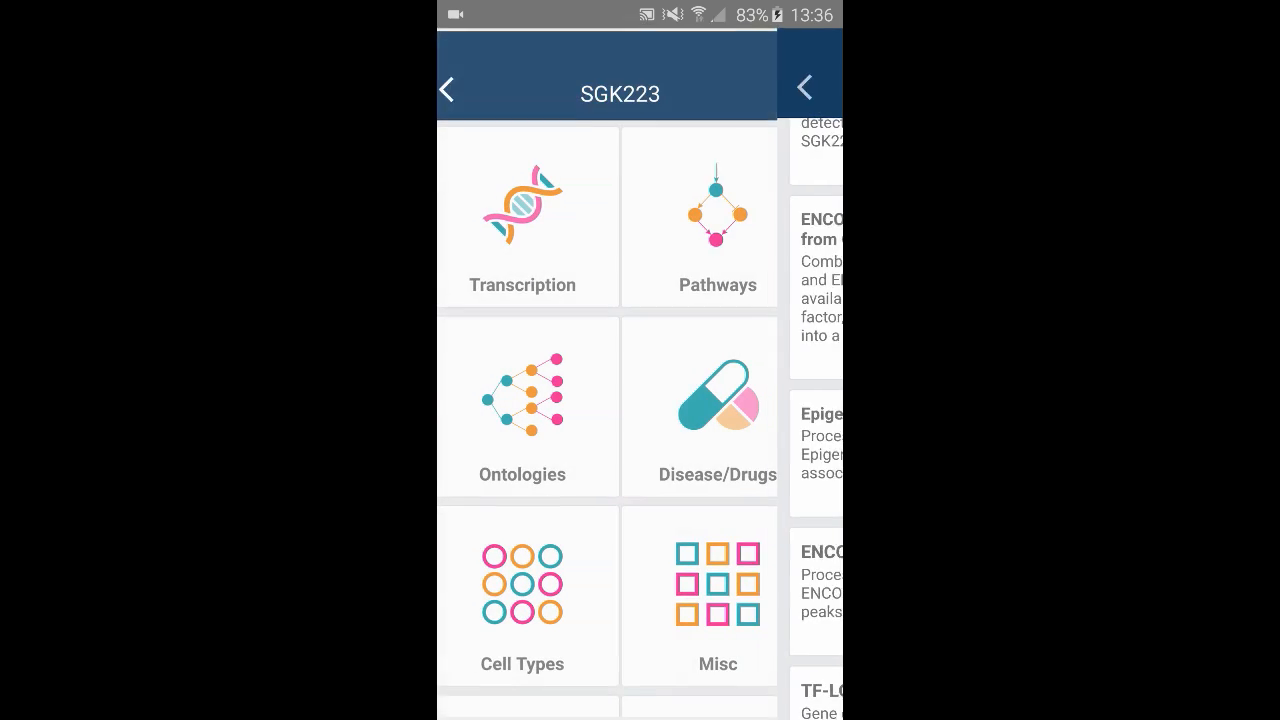
Open SGK223's Pathways libraries and view the PPI Hub Proteins library listing SFN
{"action": "left_click", "coordinate": [718, 217]}
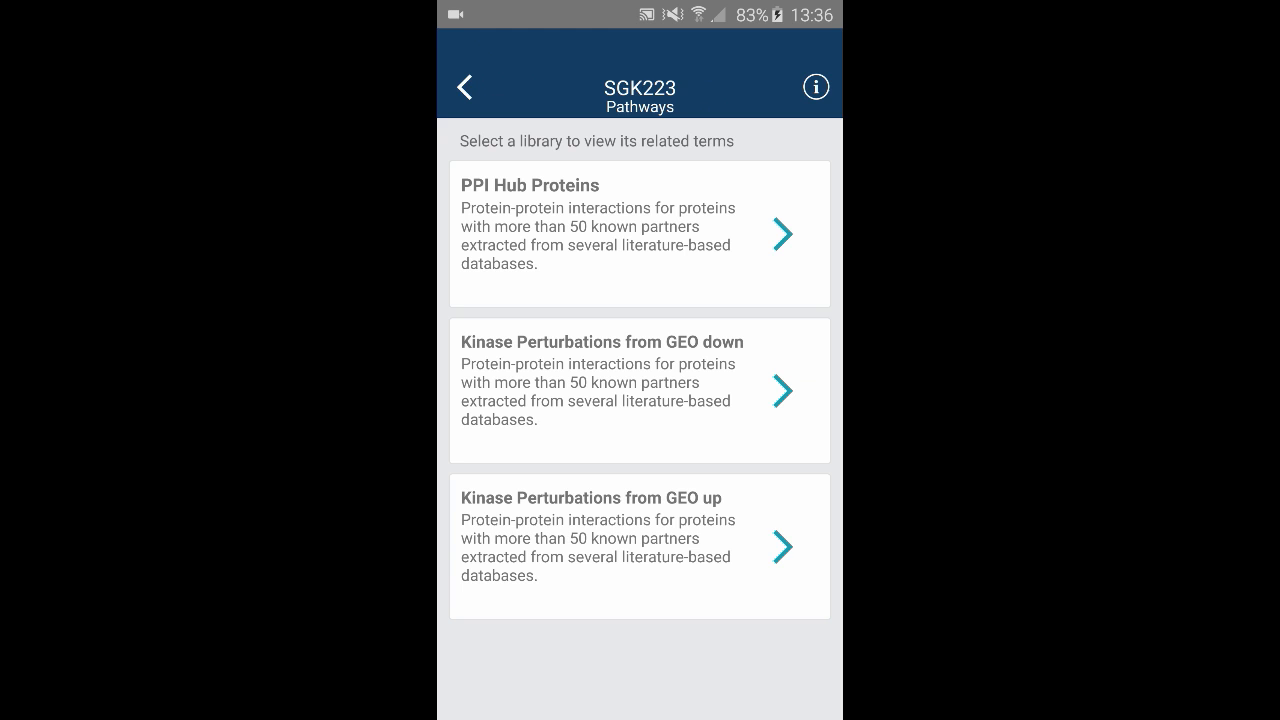
{"action": "left_click", "coordinate": [640, 234]}
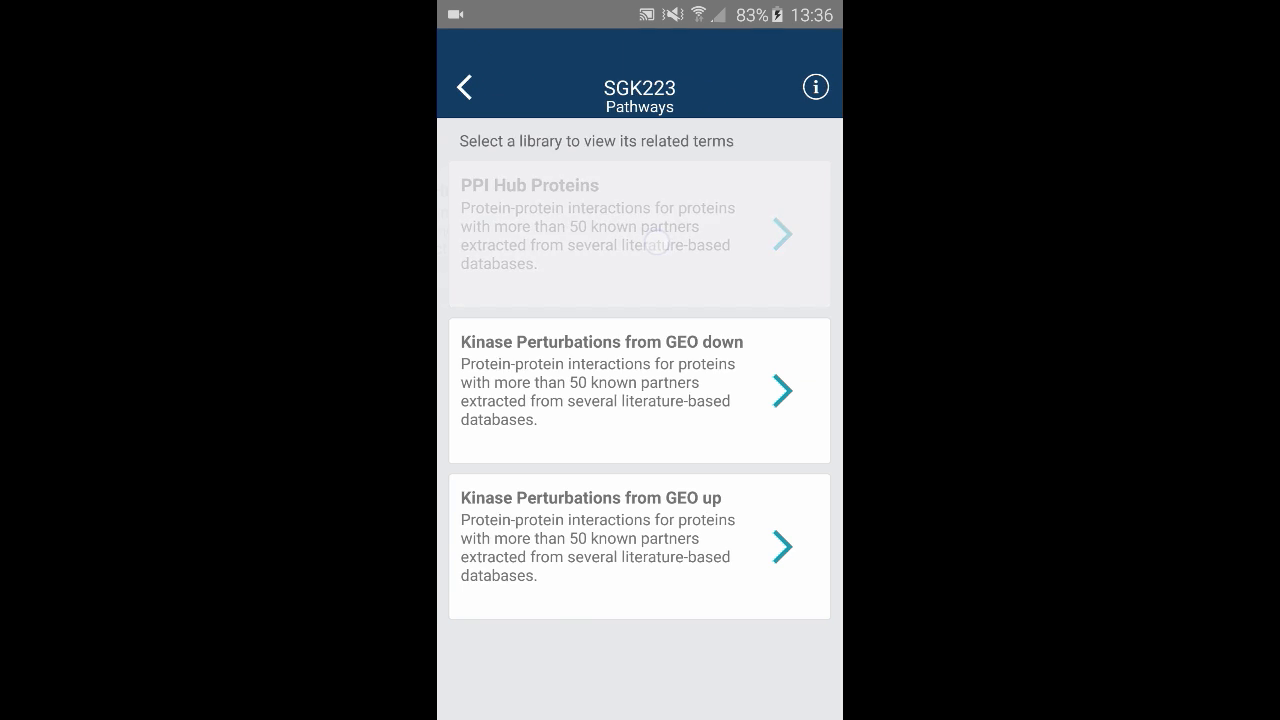
{"action": "left_click", "coordinate": [640, 233]}
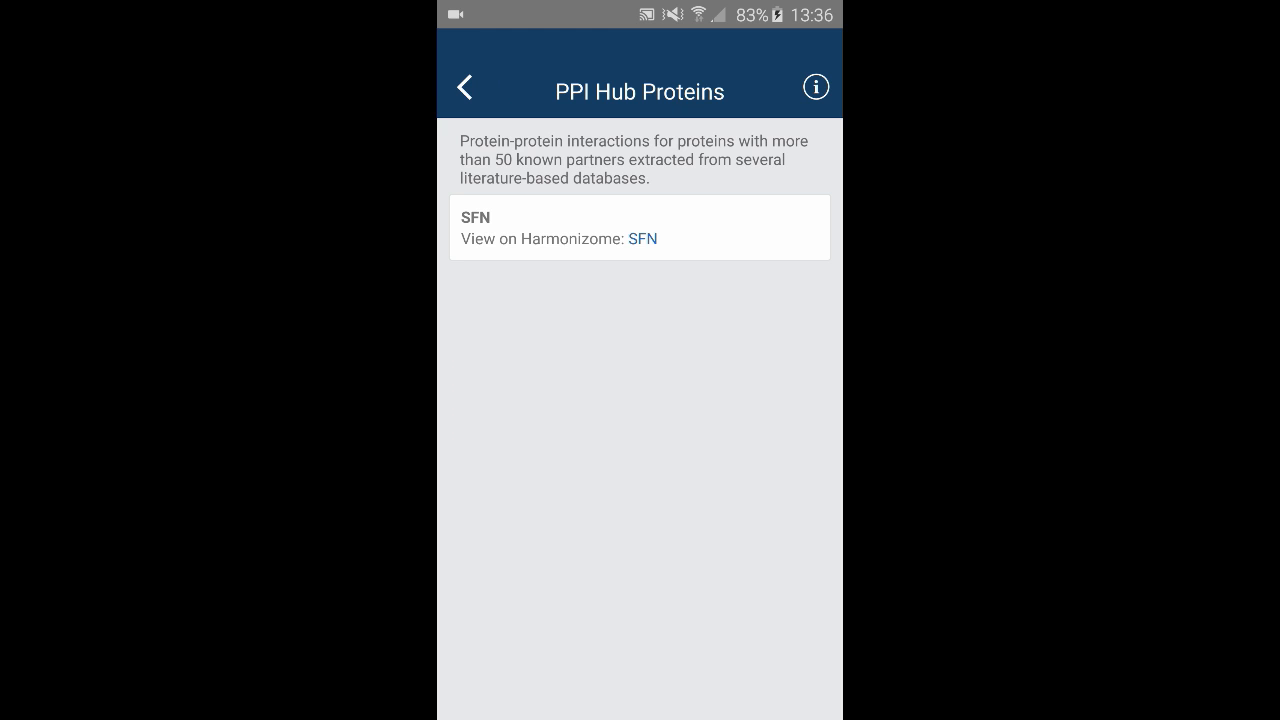
Return to the categories, view SGK223's Ontologies GO libraries, then go back
{"action": "left_click", "coordinate": [463, 85]}
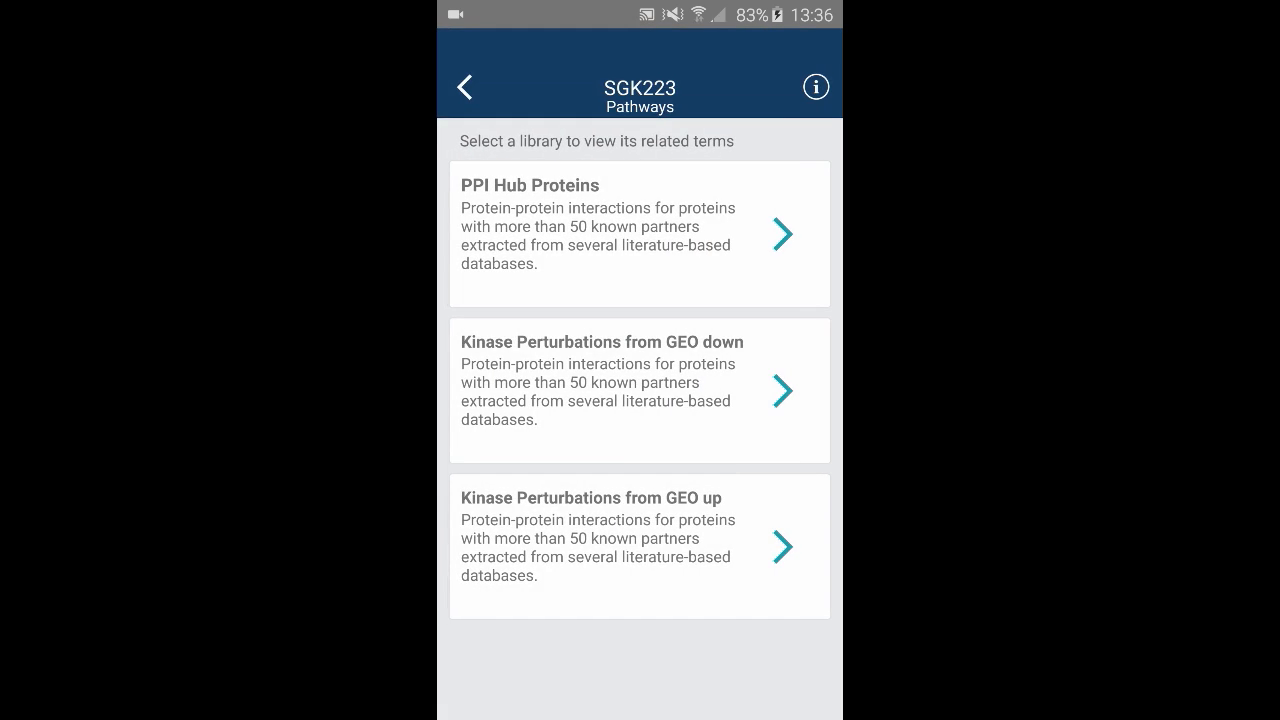
{"action": "left_click", "coordinate": [463, 85]}
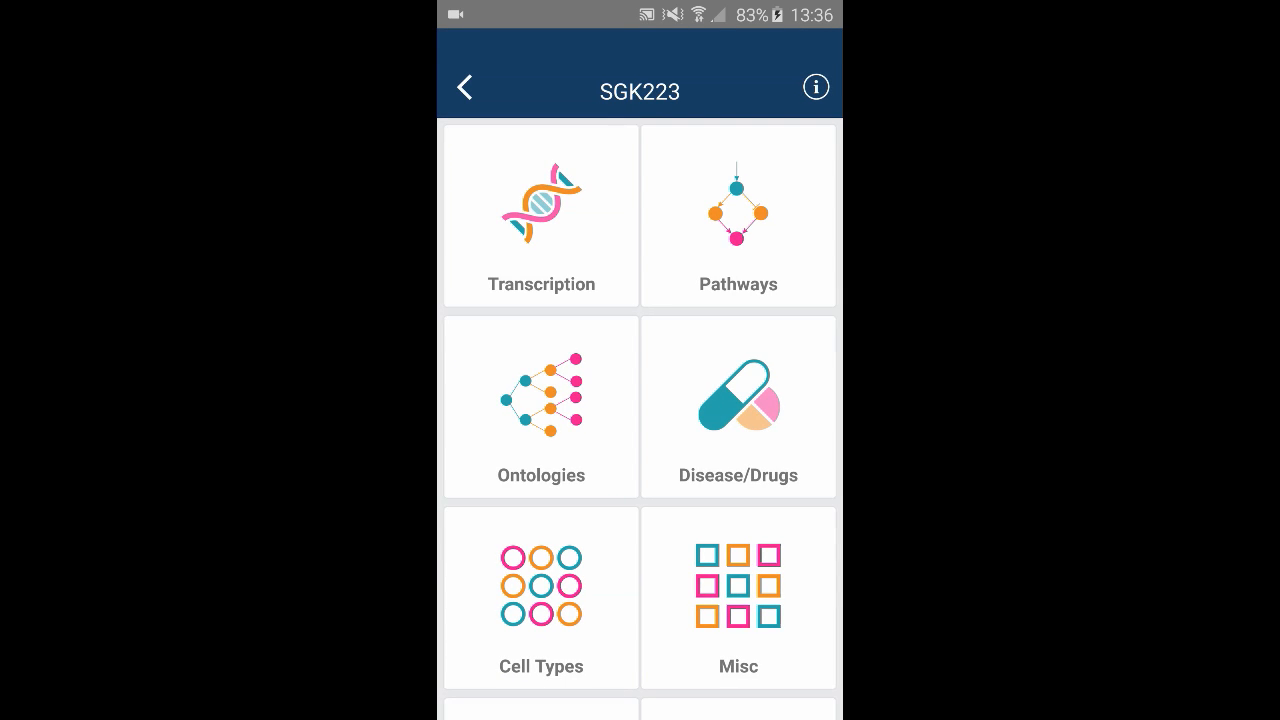
{"action": "left_click", "coordinate": [540, 407]}
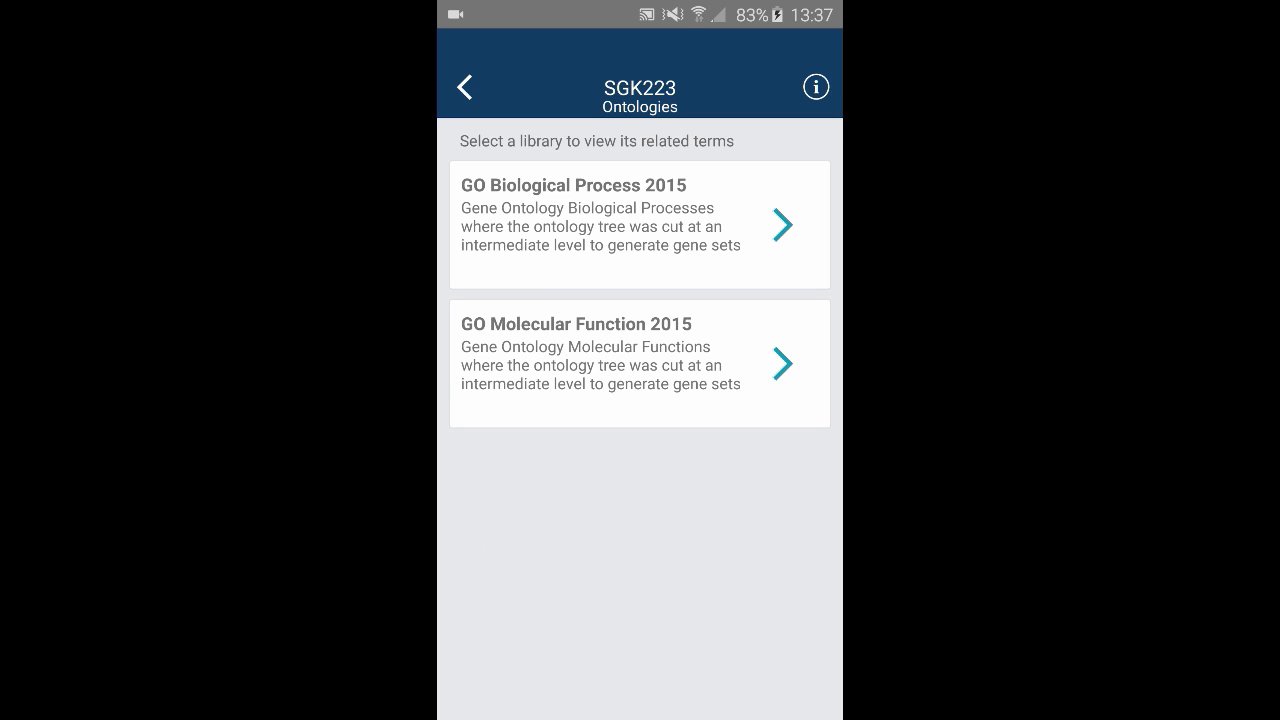
{"action": "left_click", "coordinate": [464, 86]}
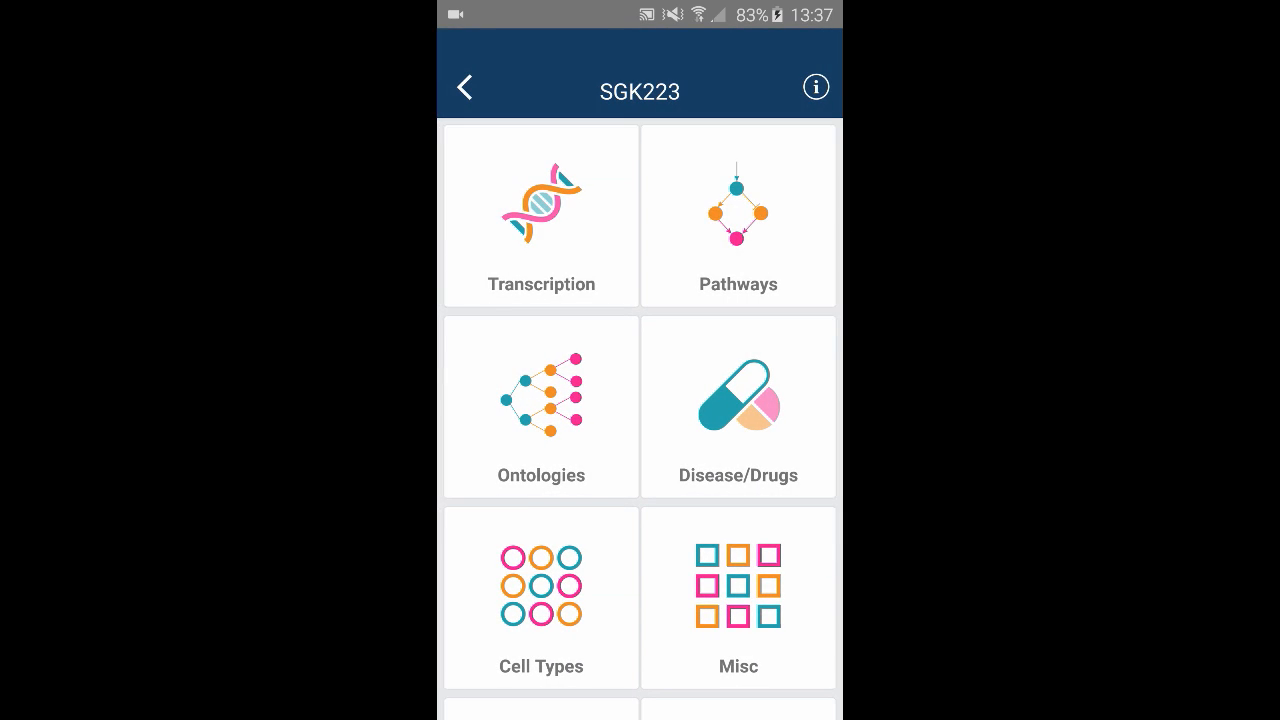
{"action": "left_click", "coordinate": [738, 407]}
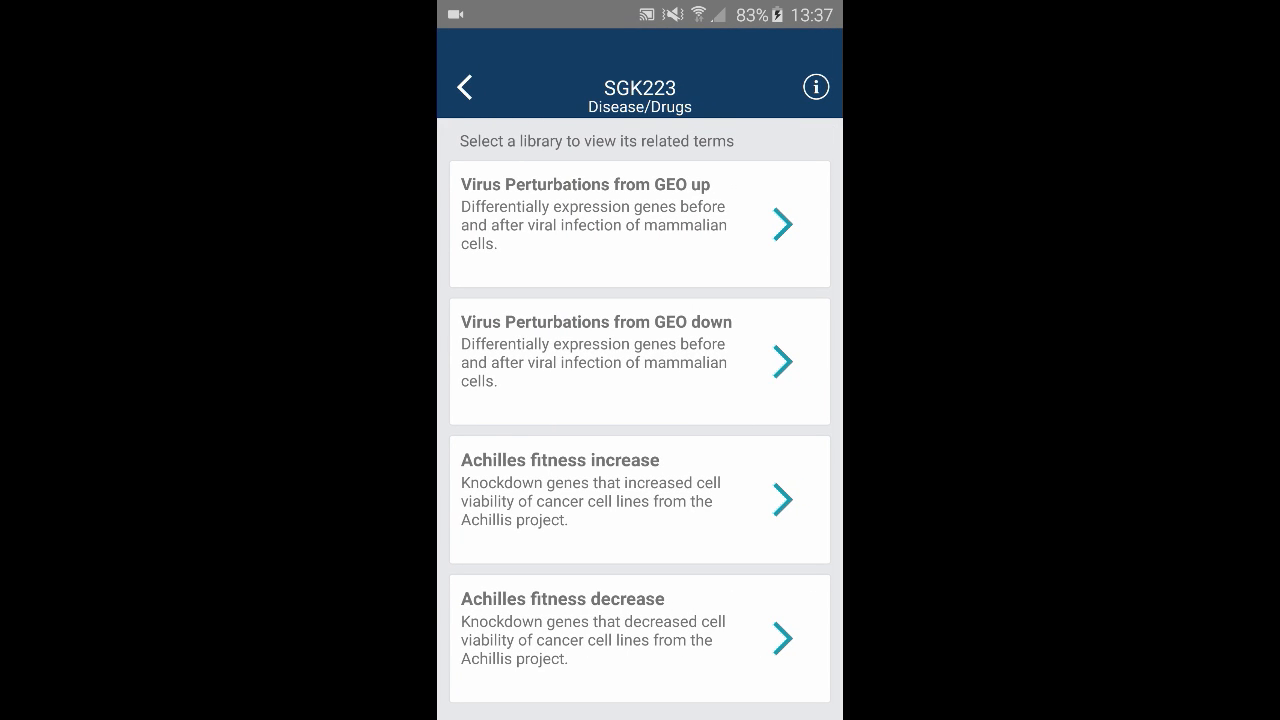
{"action": "left_click", "coordinate": [640, 223]}
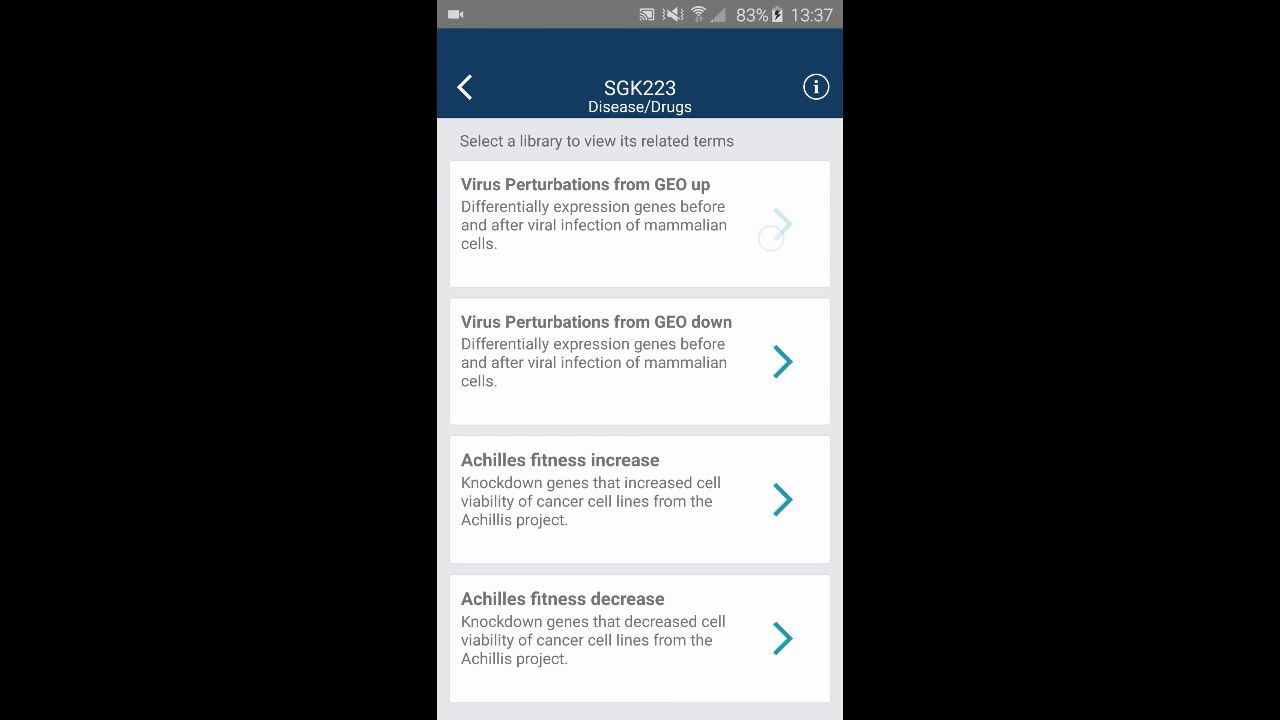
{"action": "left_click", "coordinate": [639, 223]}
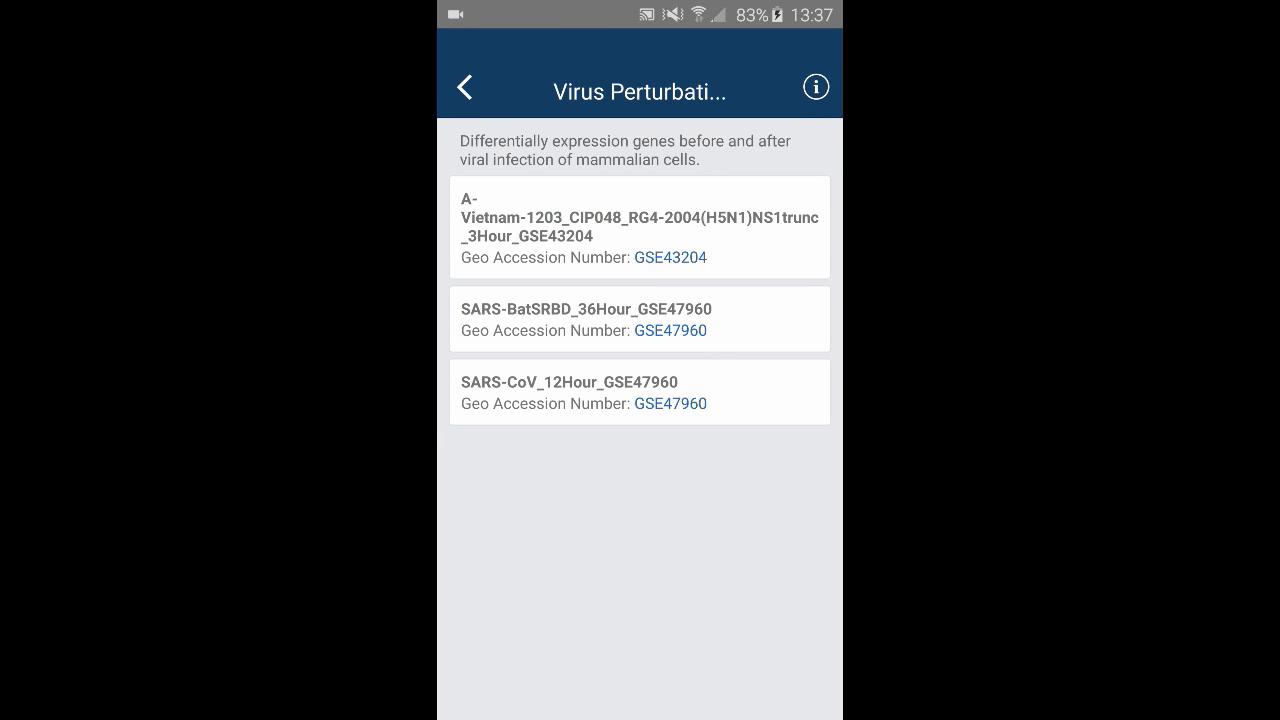
{"action": "left_click", "coordinate": [464, 86]}
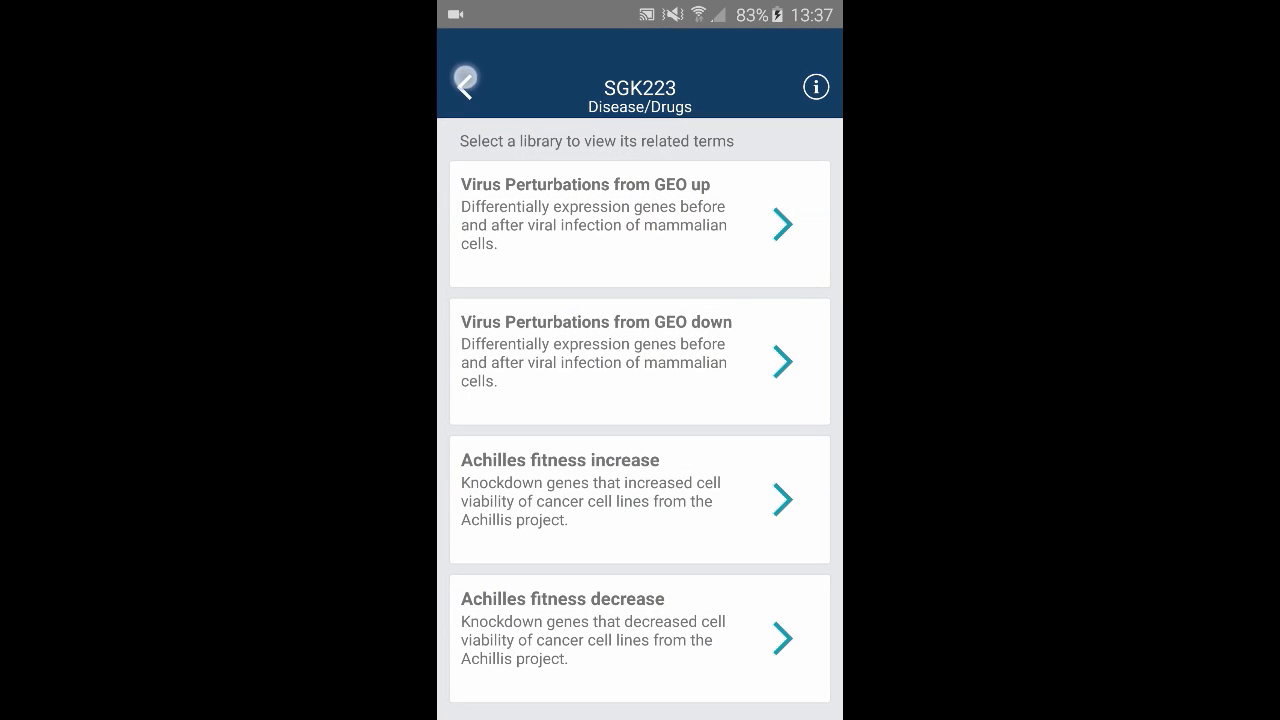
{"action": "left_click", "coordinate": [465, 85]}
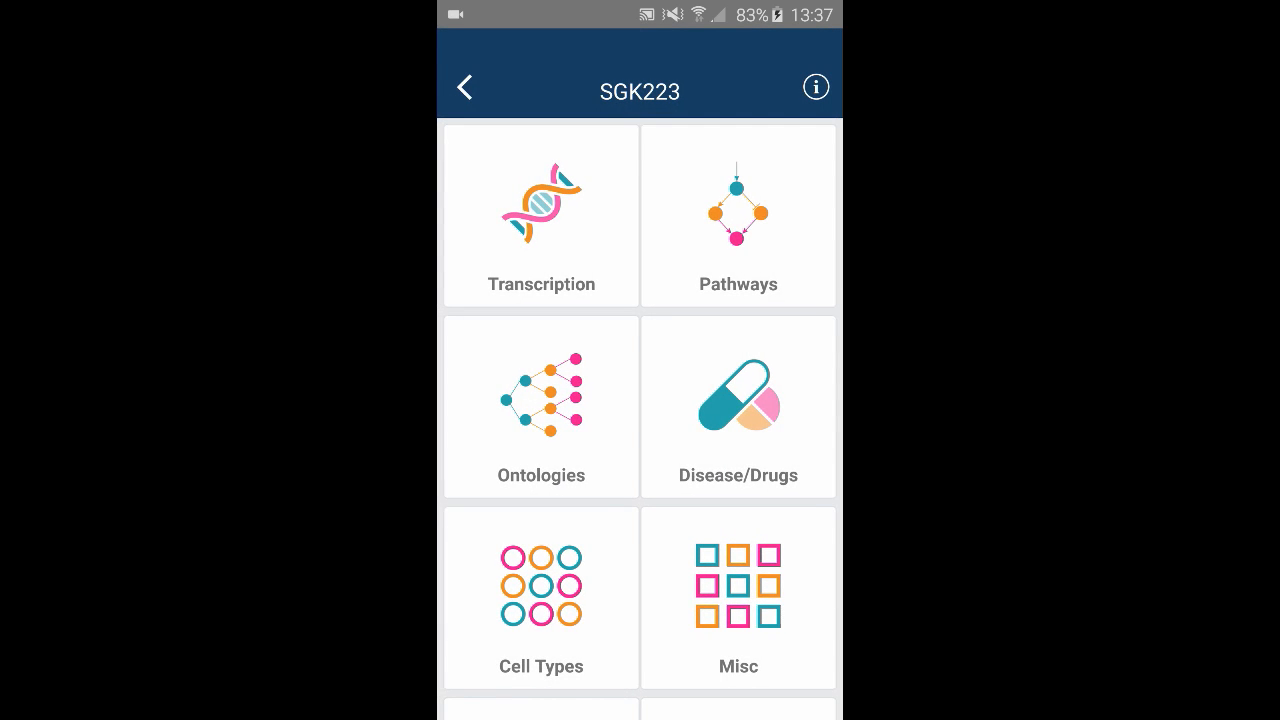
{"action": "left_click", "coordinate": [540, 597]}
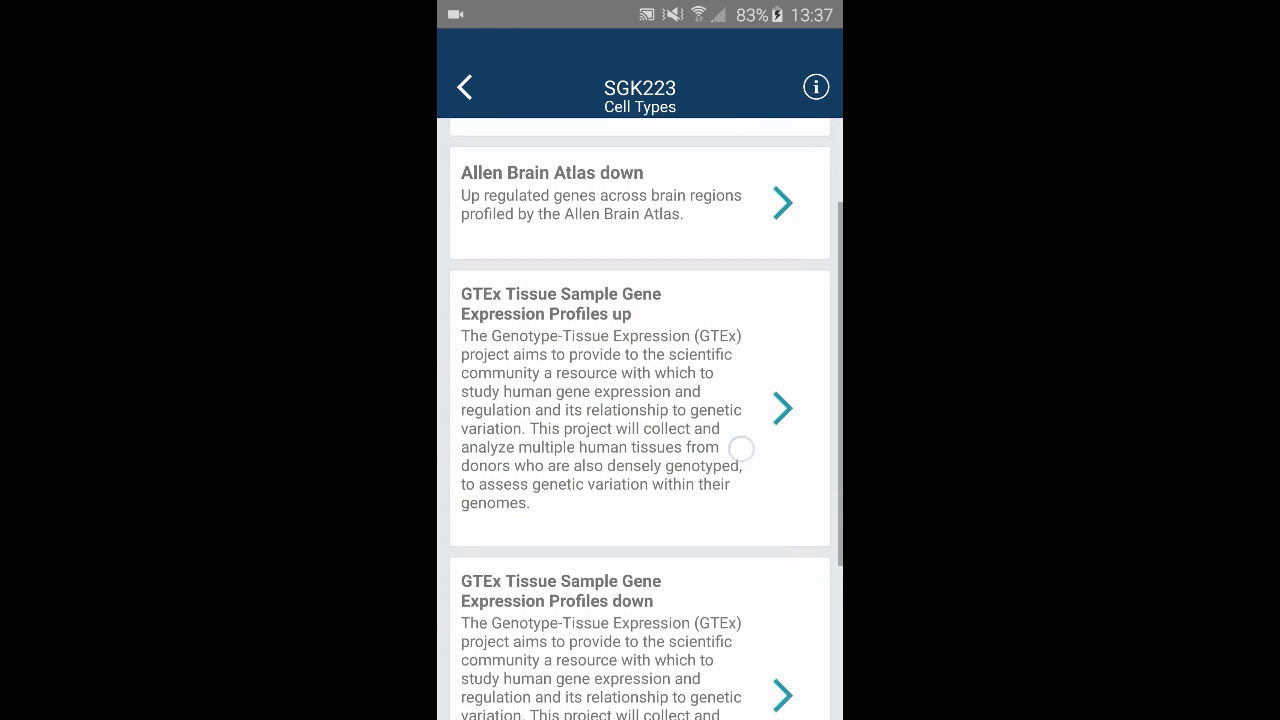
{"action": "scroll", "scroll_direction": "down", "scroll_amount": 3}
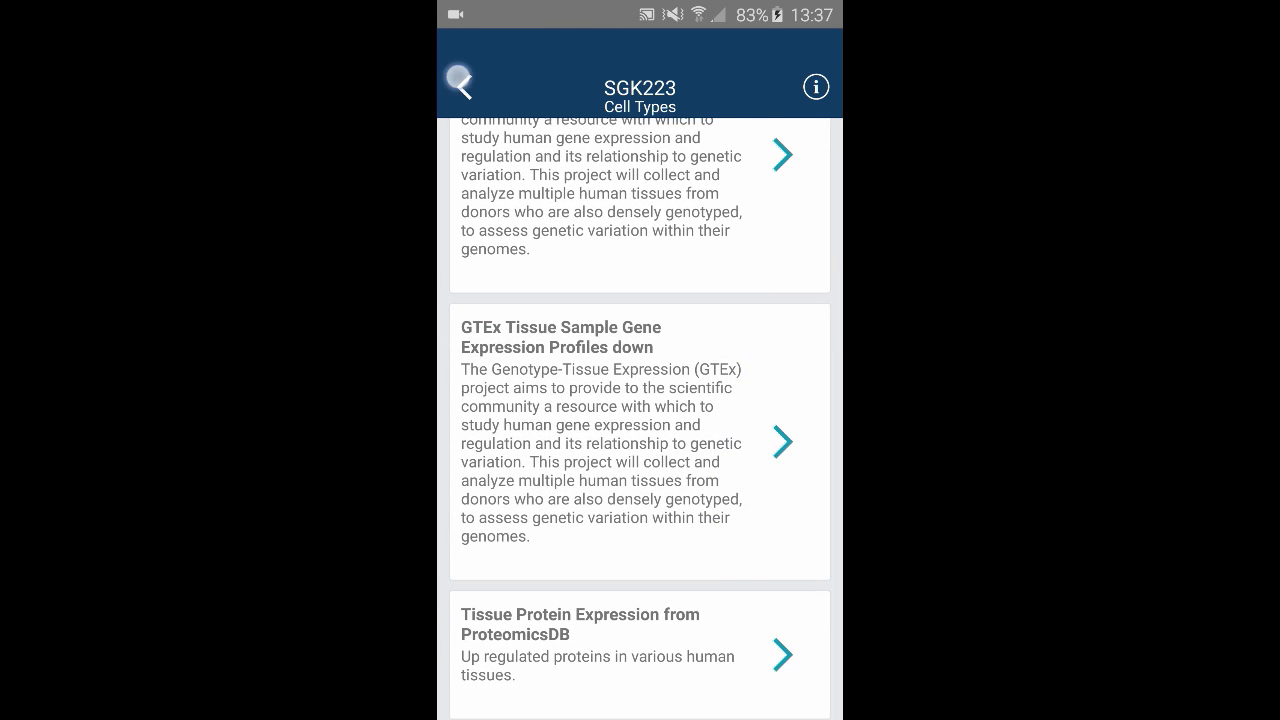
{"action": "left_click", "coordinate": [456, 88]}
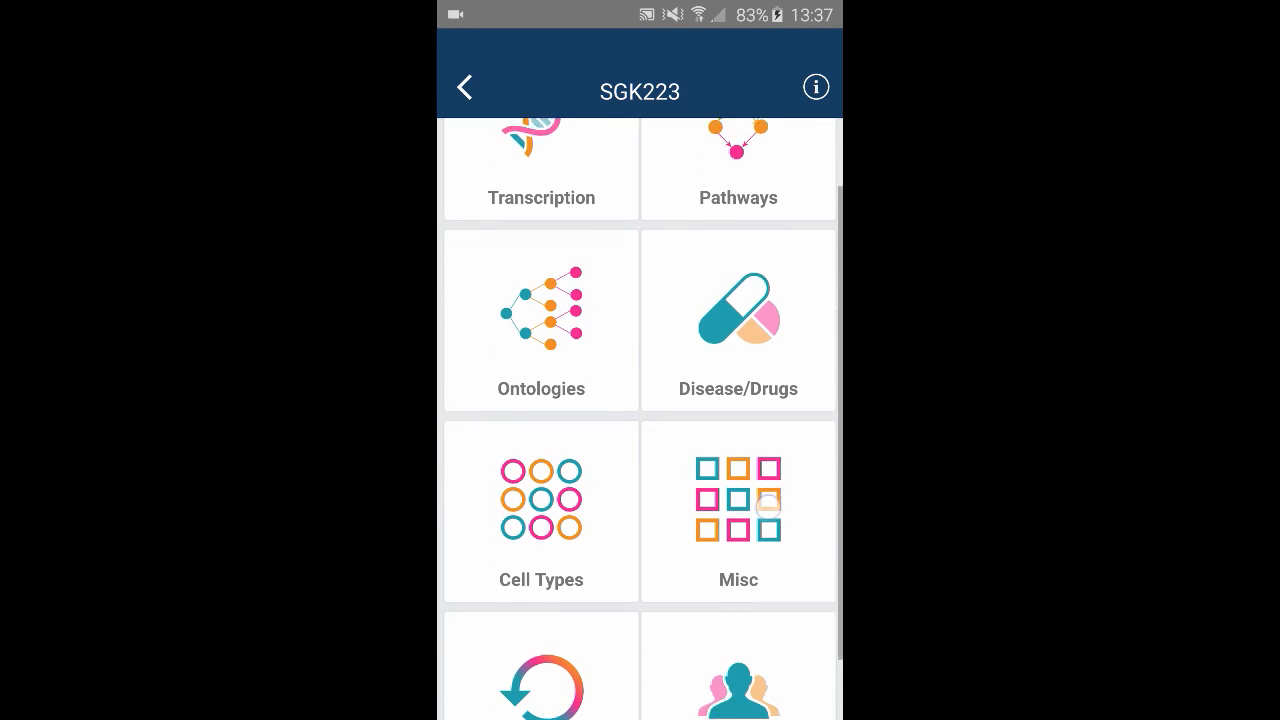
Open SGK223's Crowd libraries and browse the Disease Perturbations from GEO down datasets
{"action": "scroll", "scroll_direction": "up", "scroll_amount": 3}
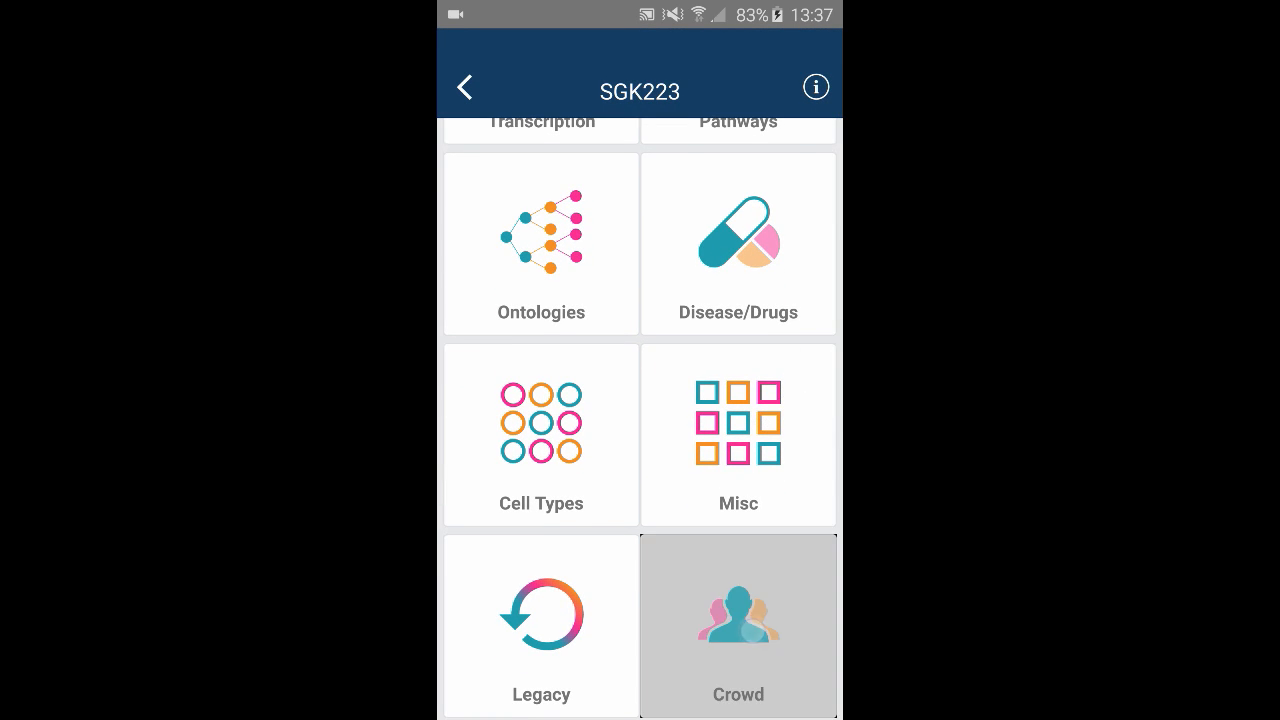
{"action": "left_click", "coordinate": [738, 625]}
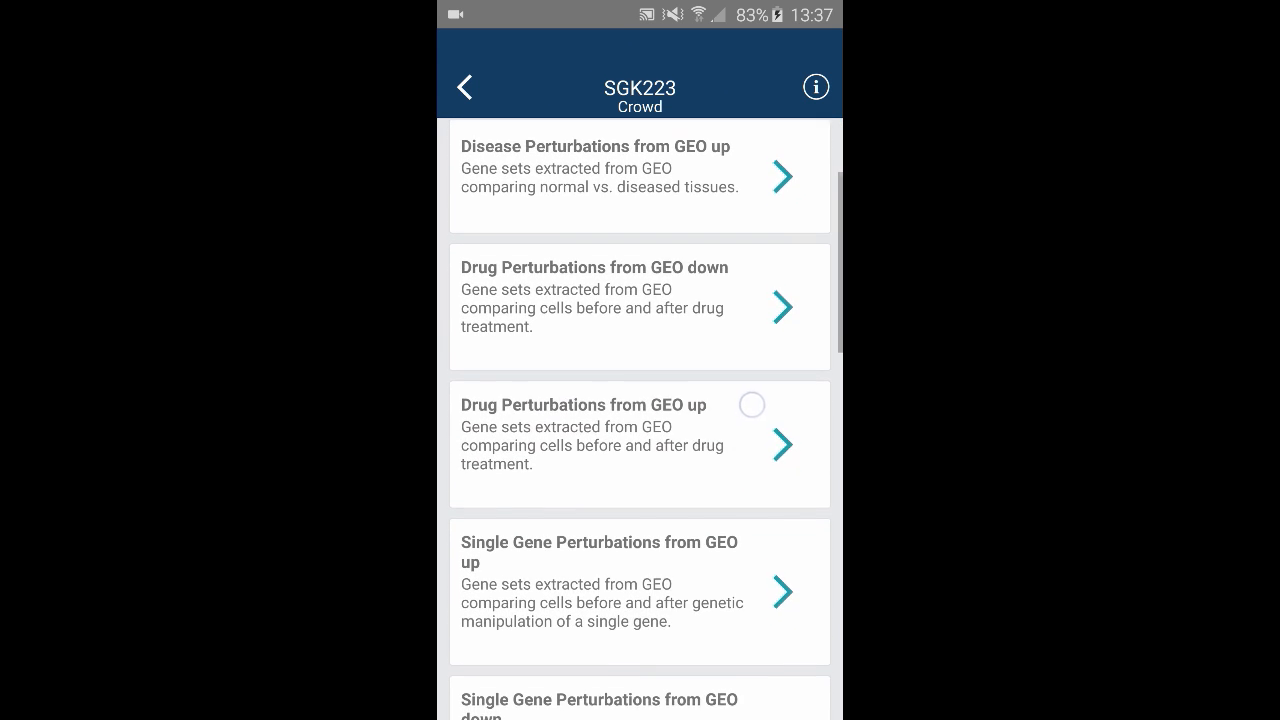
{"action": "scroll", "scroll_direction": "down", "scroll_amount": 3}
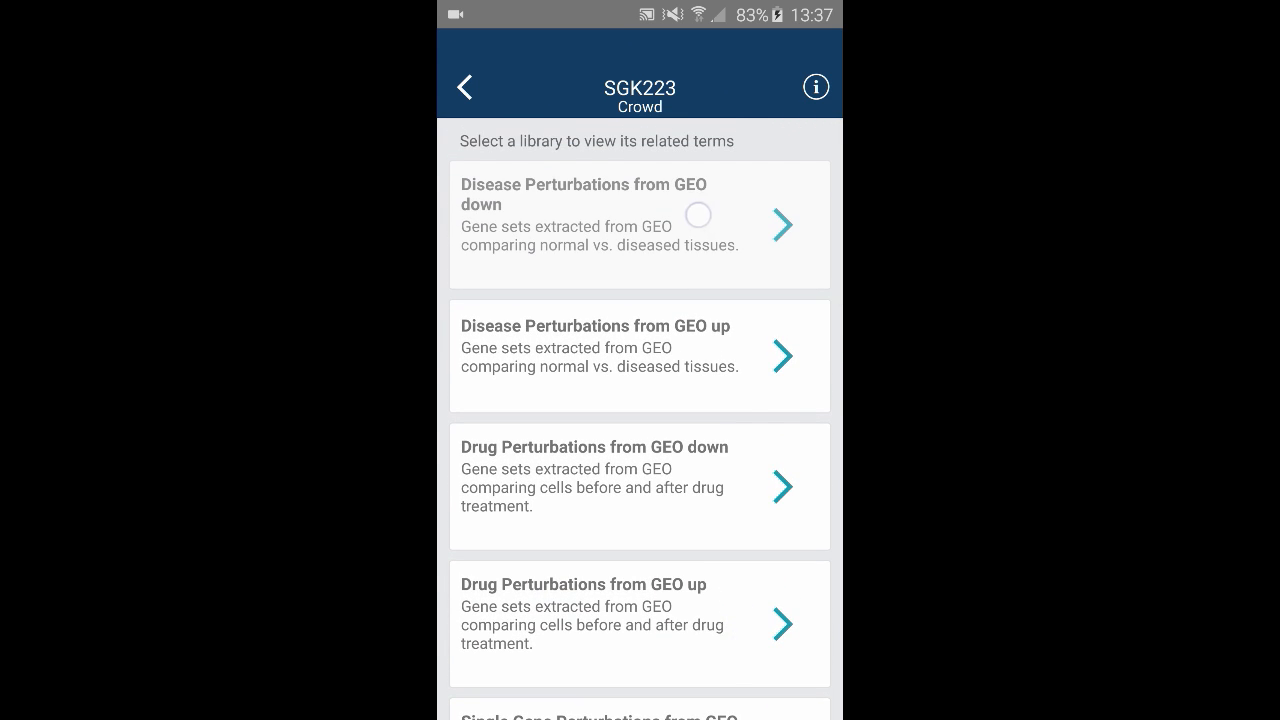
{"action": "left_click", "coordinate": [640, 223]}
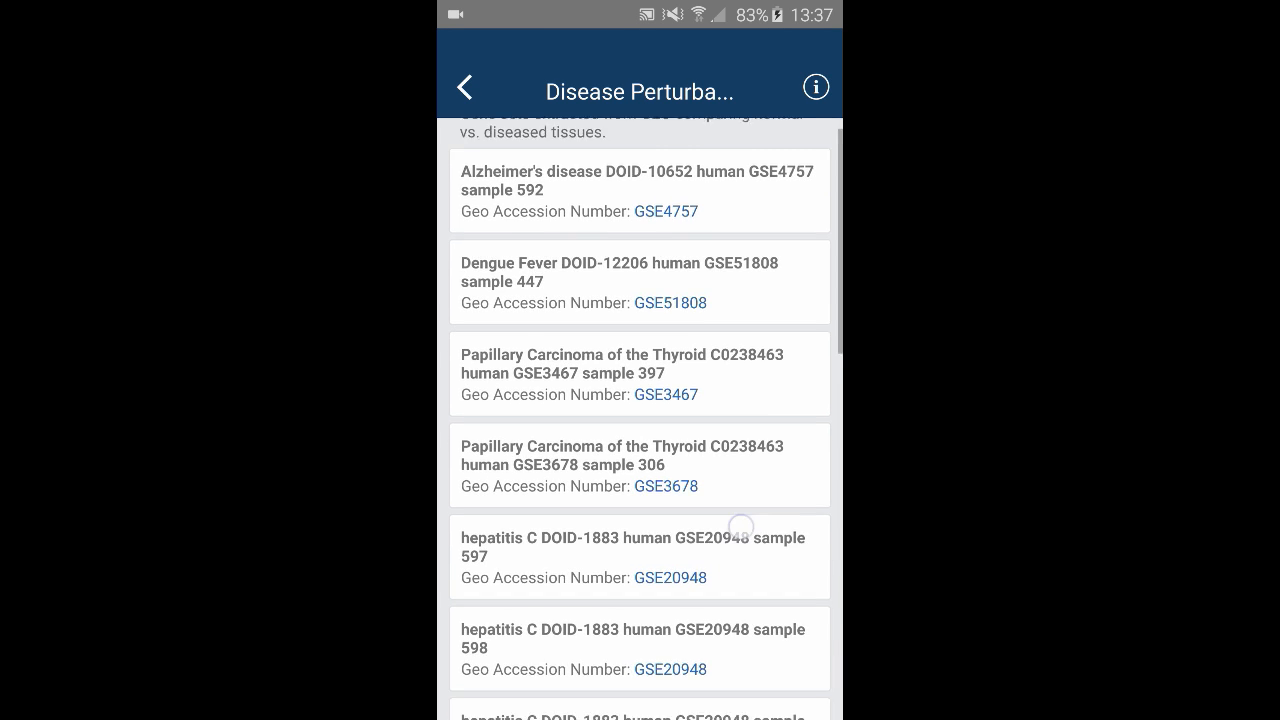
{"action": "scroll", "scroll_direction": "down", "scroll_amount": 3}
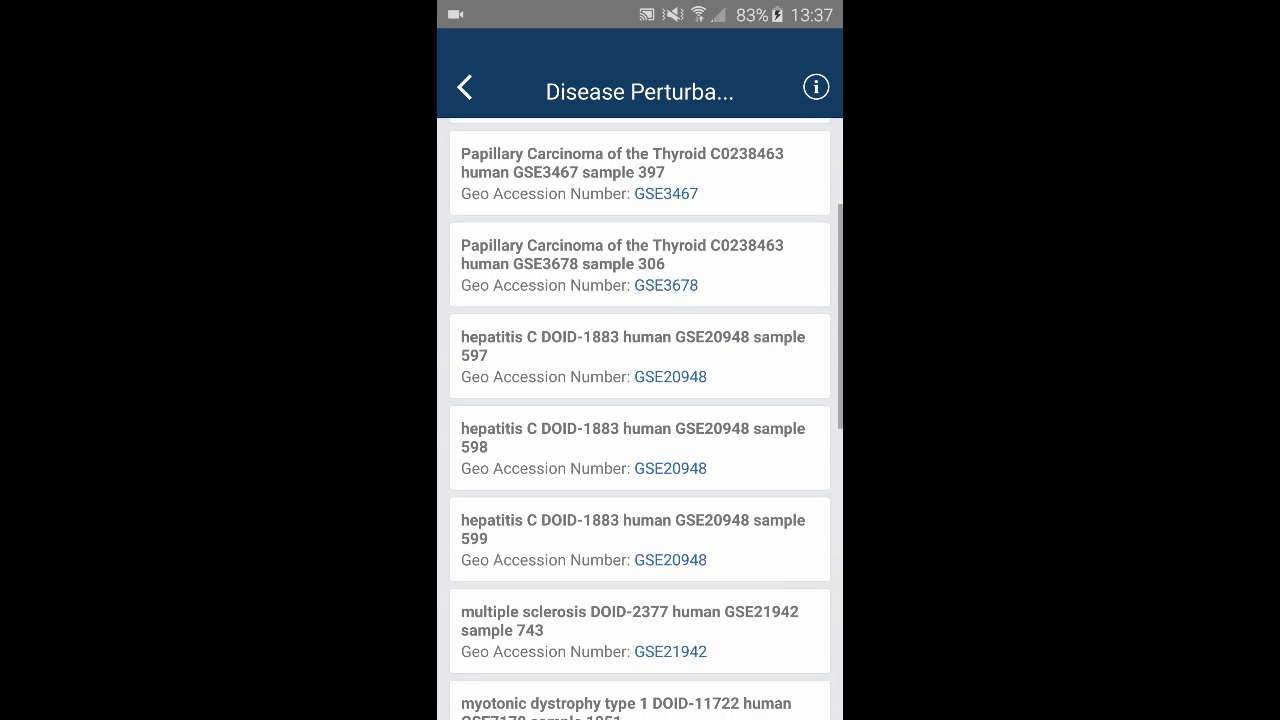
{"action": "scroll", "scroll_direction": "up", "scroll_amount": 3}
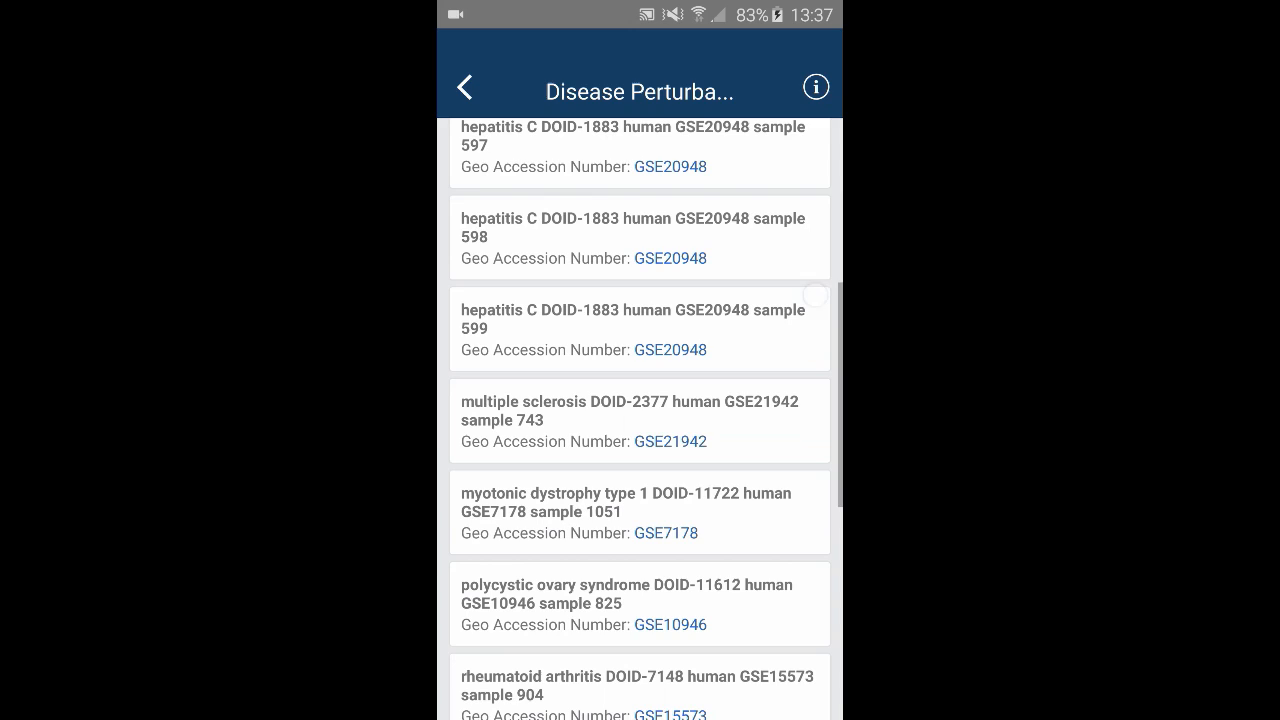
{"action": "left_click", "coordinate": [464, 86]}
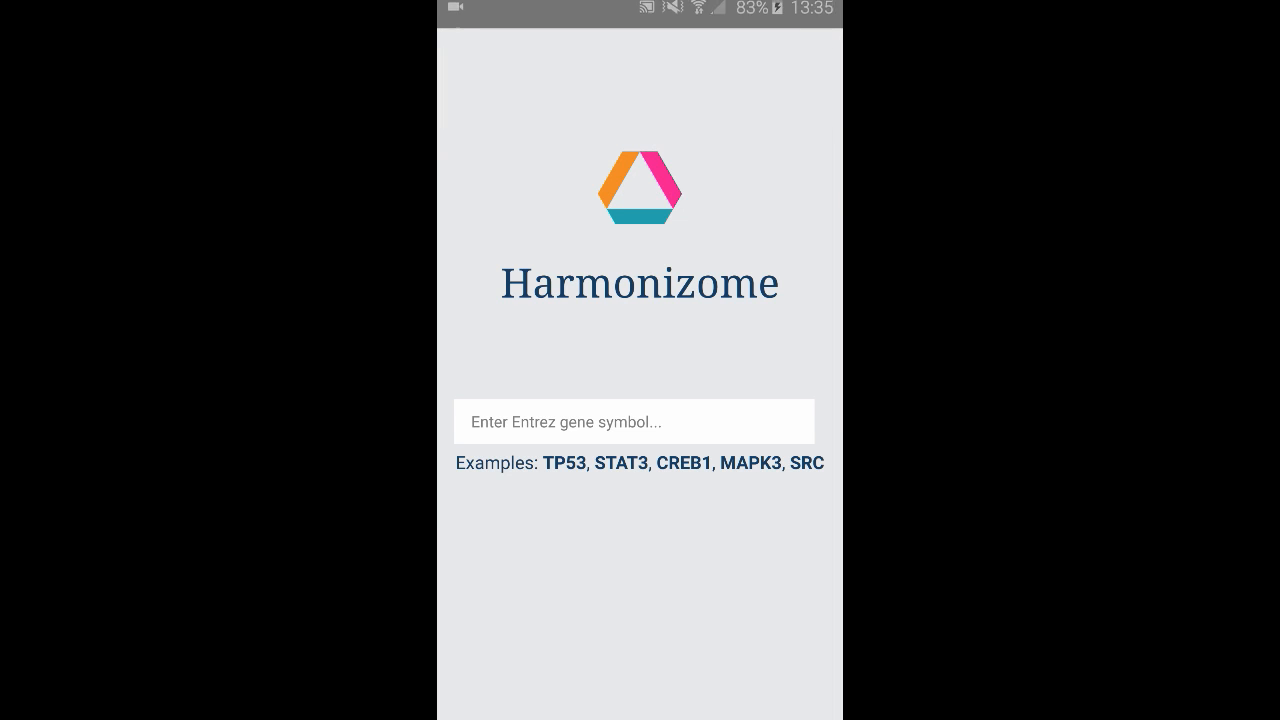